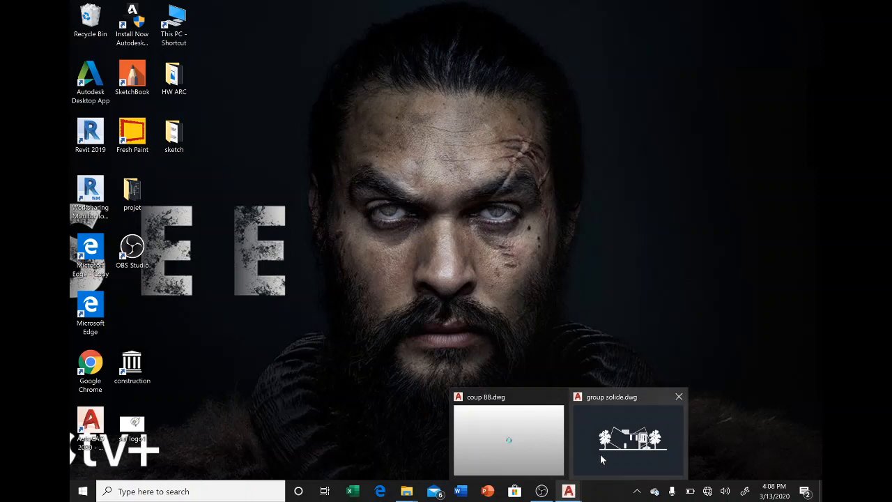
Bring the group solide.dwg house elevation to the front from the taskbar thumbnail.
left_click(627, 439)
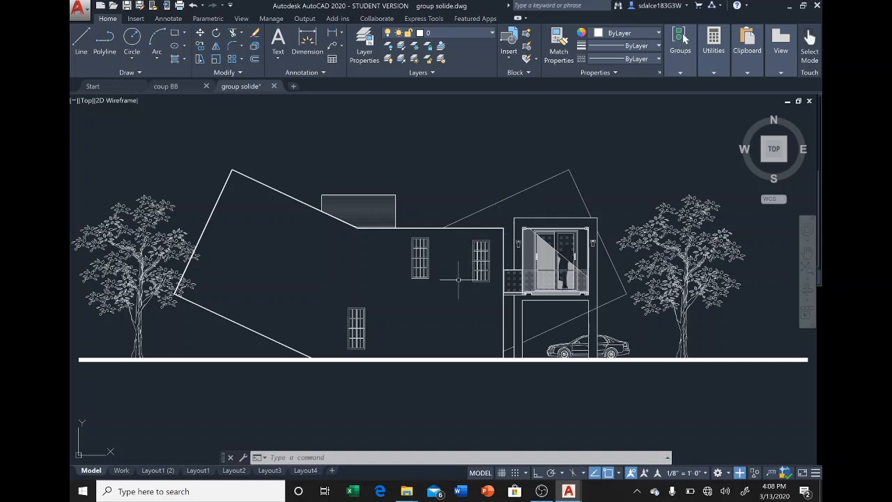
mouse_move(455, 288)
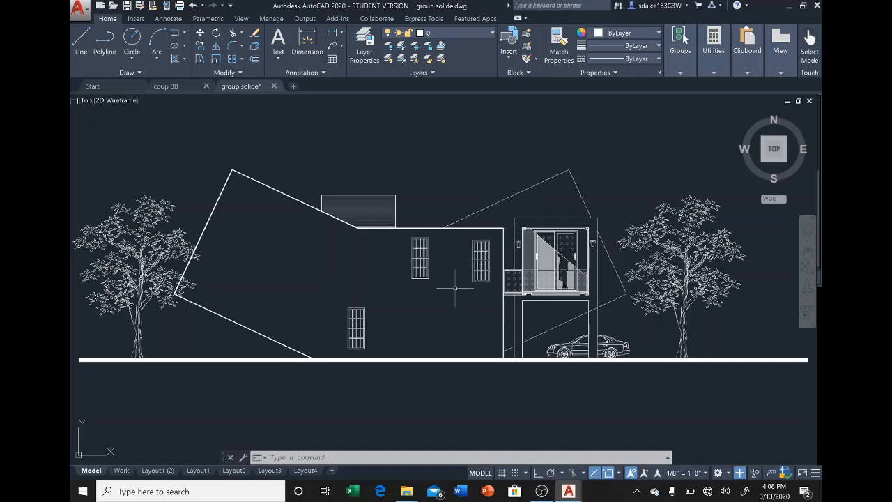
mouse_move(458, 277)
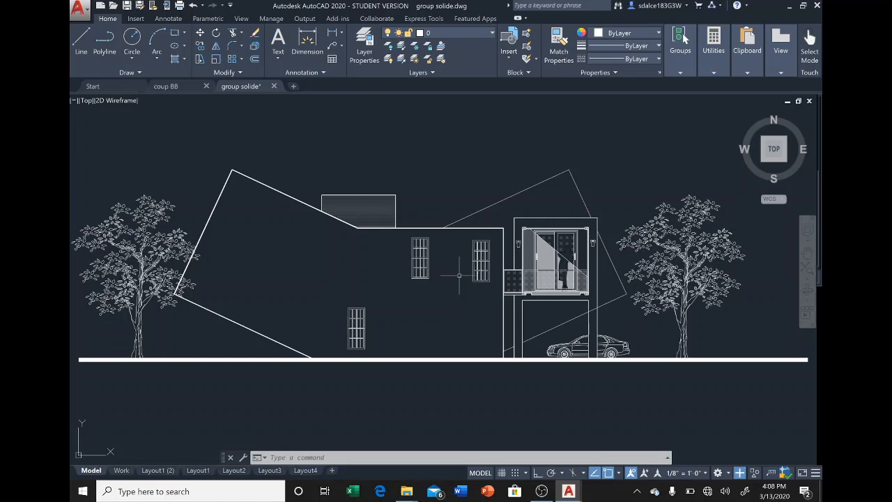
mouse_move(452, 298)
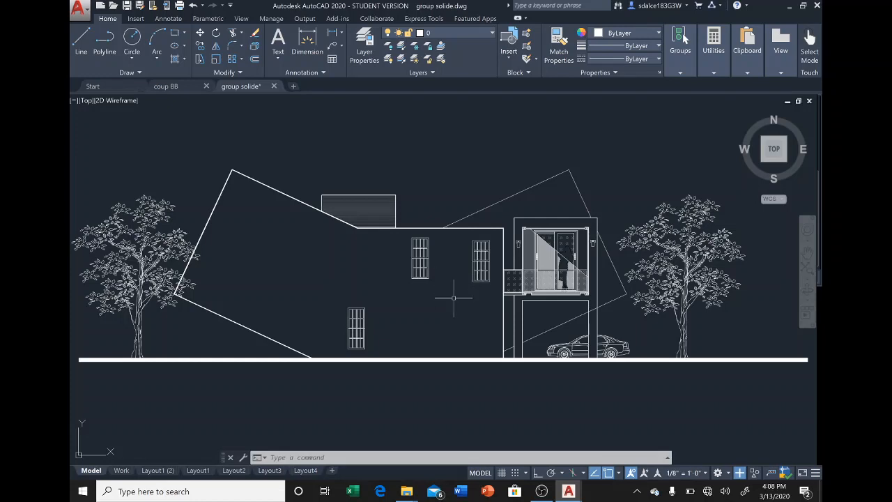
mouse_move(513, 312)
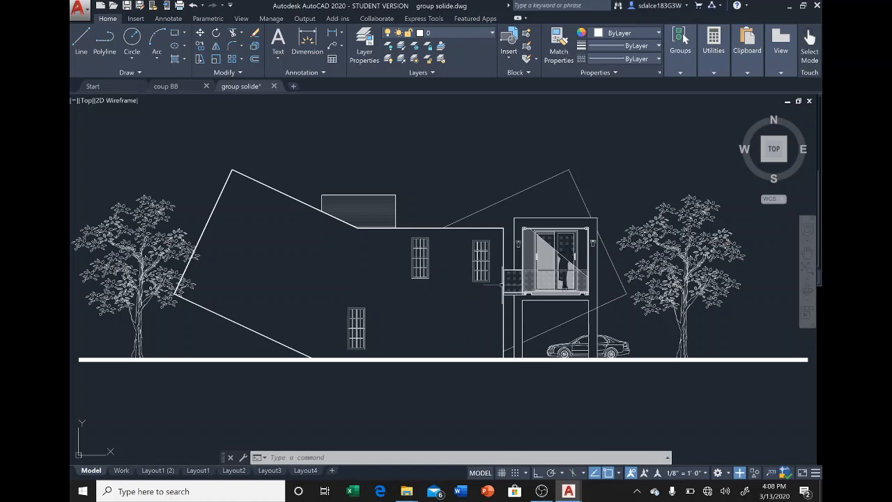
mouse_move(493, 310)
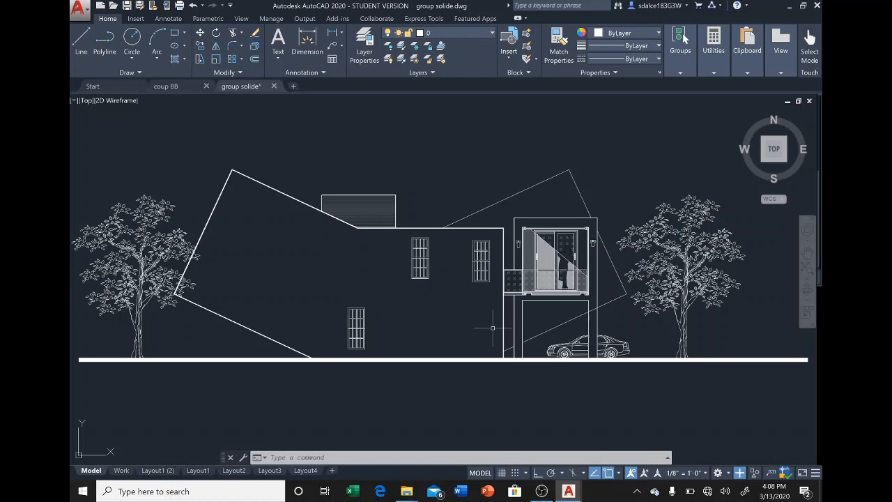
mouse_move(453, 279)
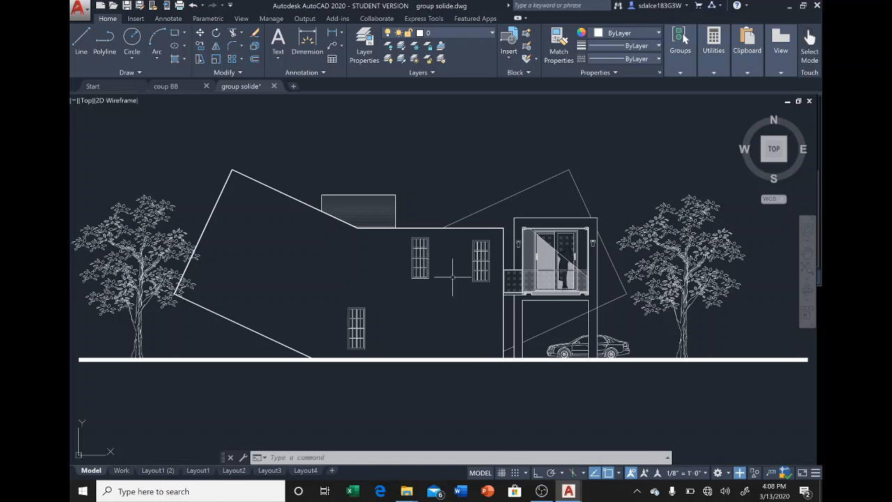
mouse_move(460, 264)
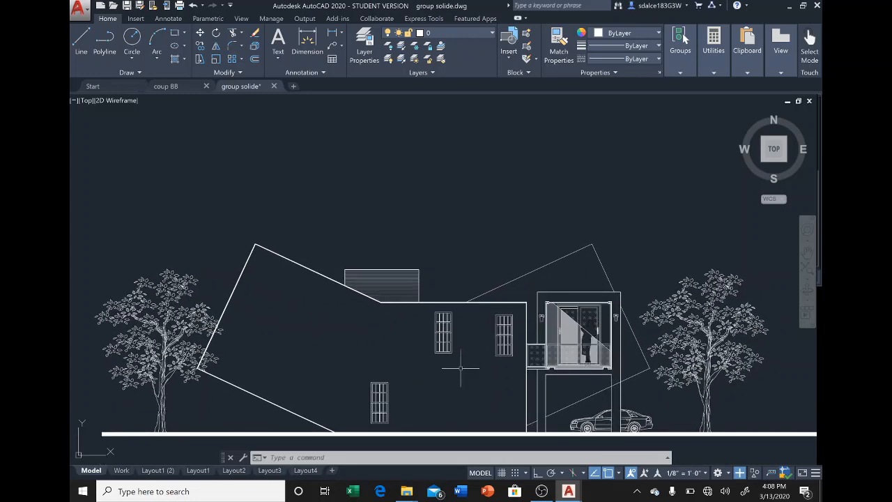
mouse_move(110, 128)
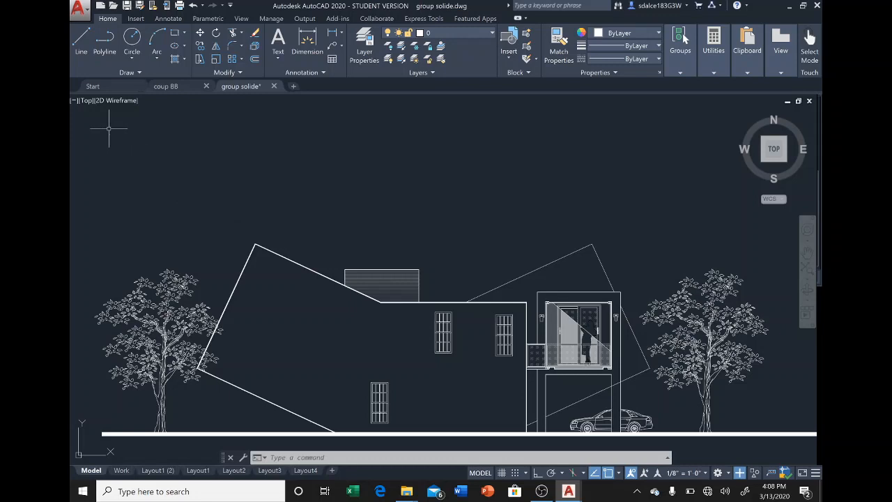
mouse_move(128, 171)
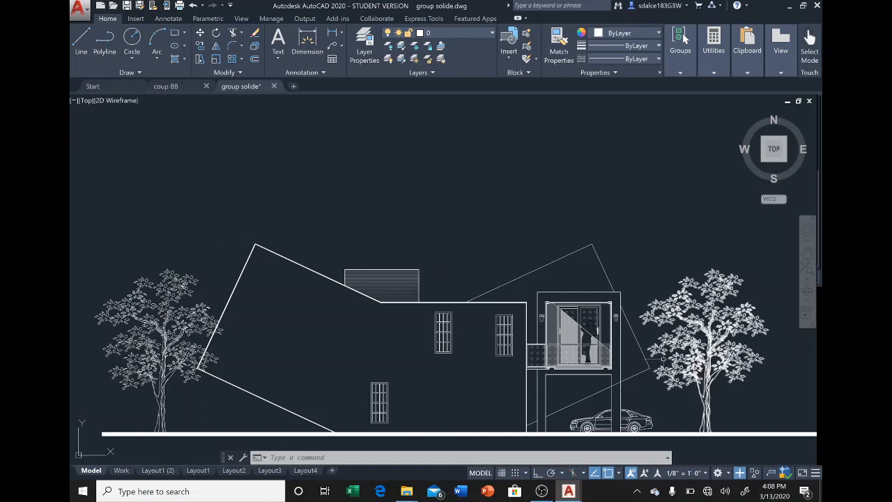
mouse_move(309, 239)
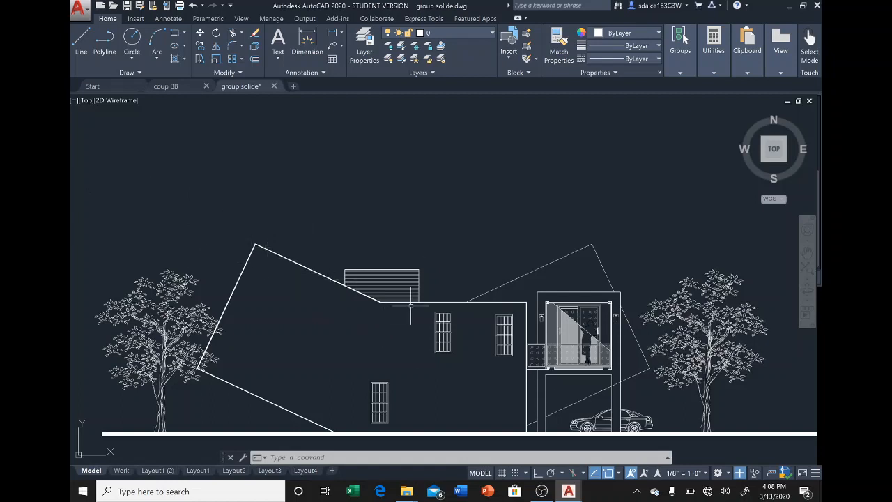
mouse_move(390, 312)
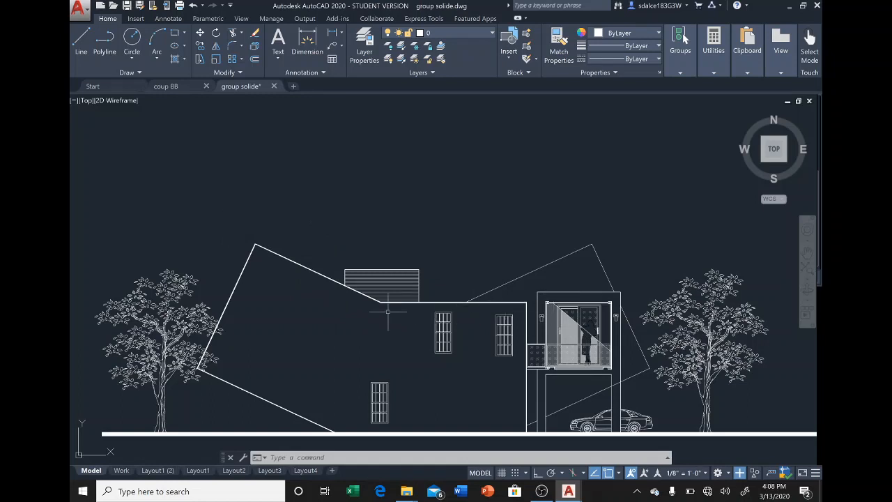
mouse_move(402, 308)
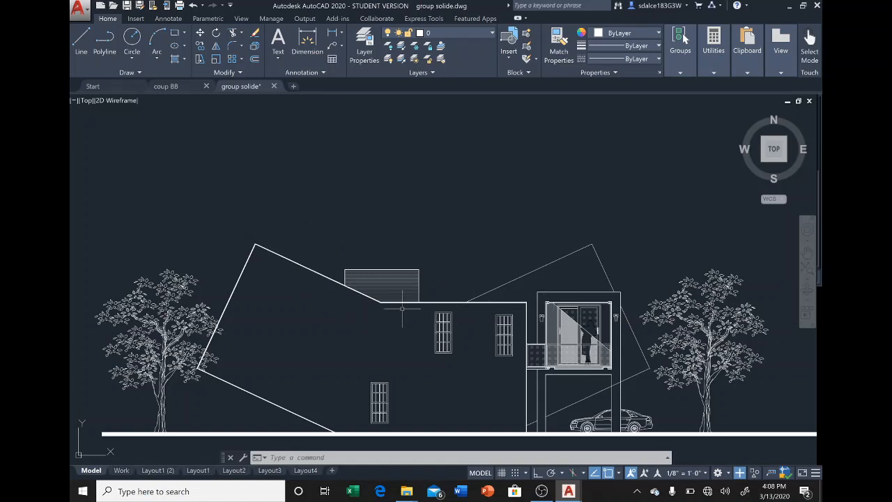
mouse_move(224, 142)
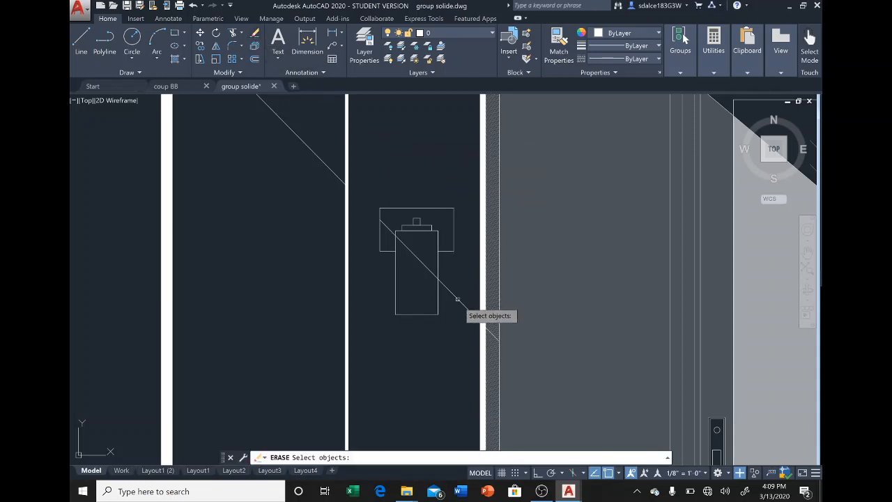
Select the unwanted diagonal line on the house elevation for erasing.
left_click(457, 300)
type("h")
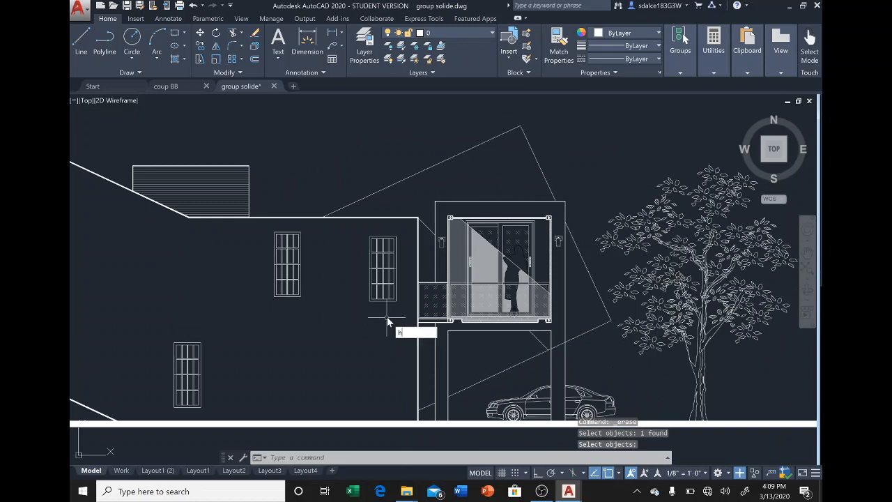
Start the Hatch command with the HA alias for the balcony shadow areas.
type("HA")
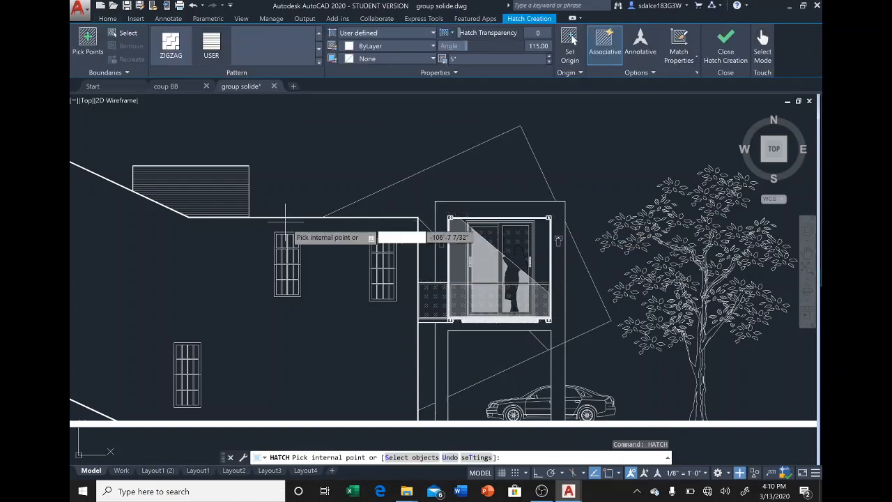
mouse_move(171, 263)
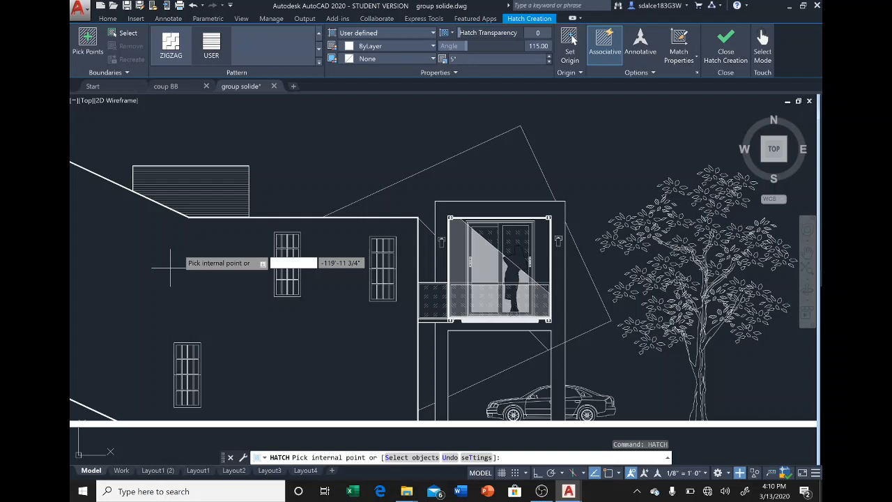
mouse_move(251, 170)
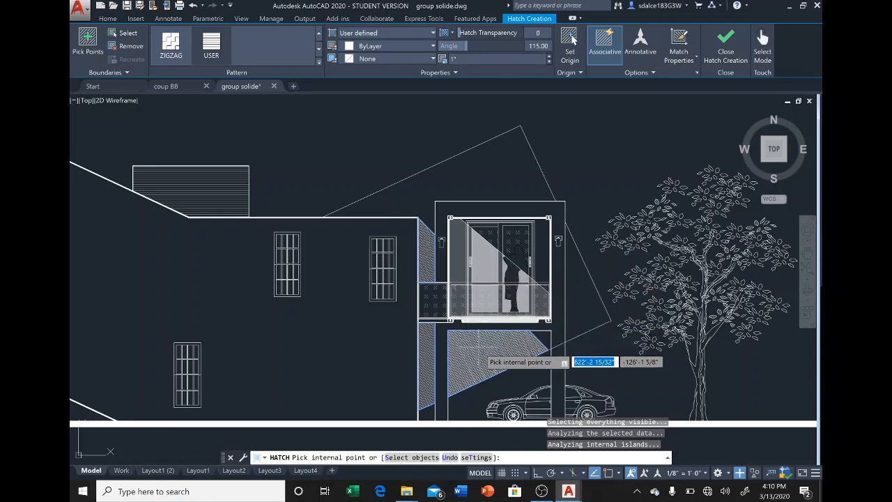
mouse_move(592, 362)
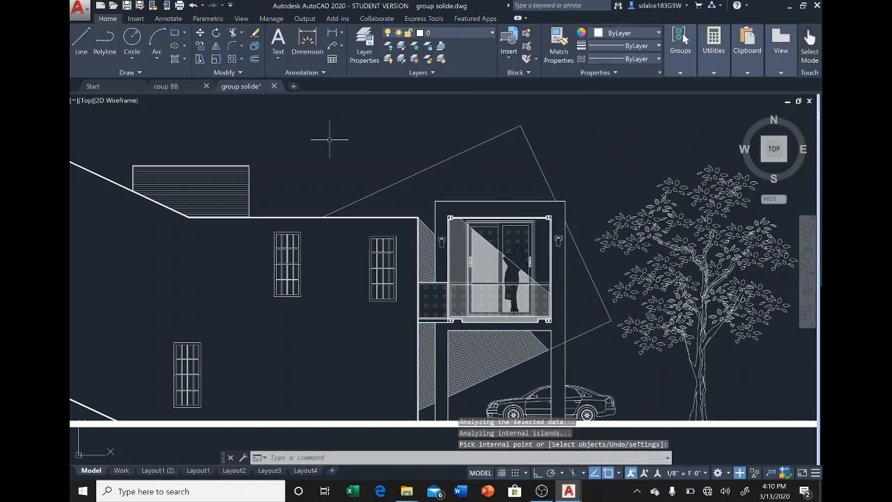
mouse_move(822, 470)
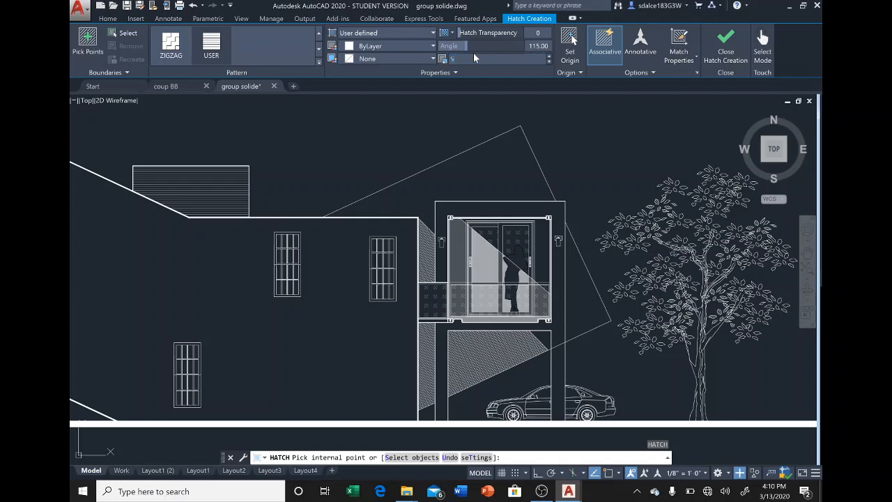
Set the hatch spacing to 1 for the tilted roof plane.
type("1")
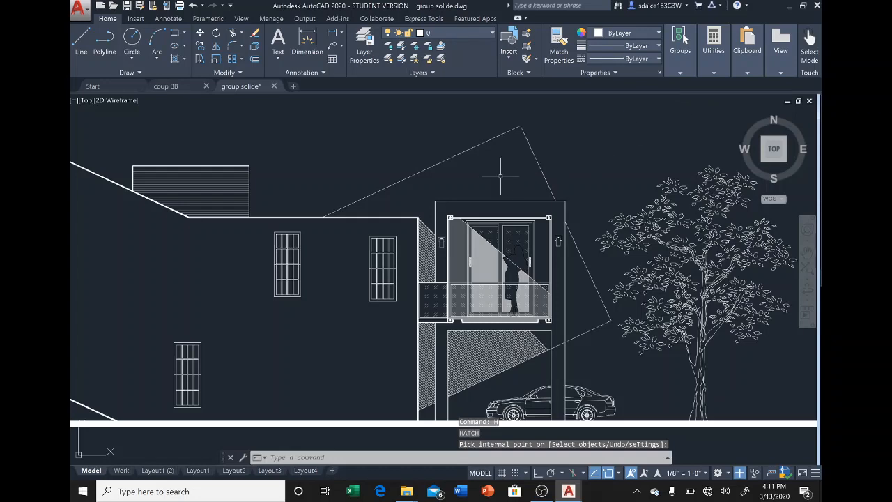
mouse_move(416, 131)
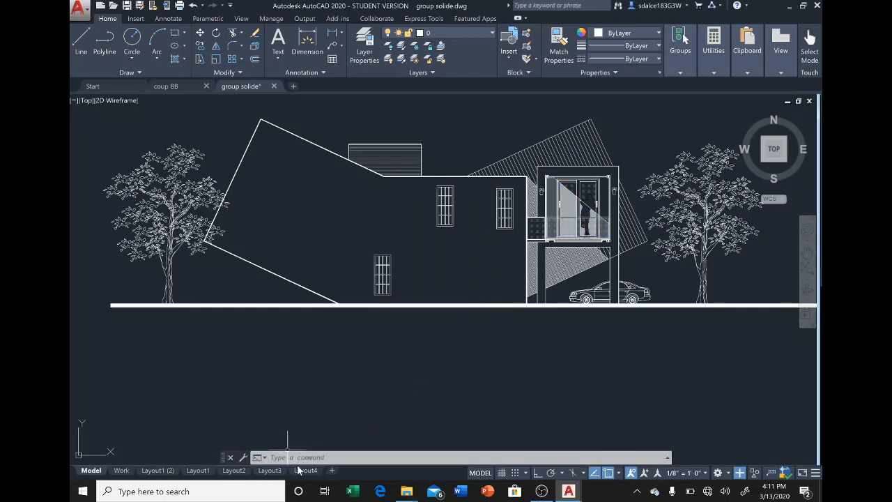
mouse_move(306, 470)
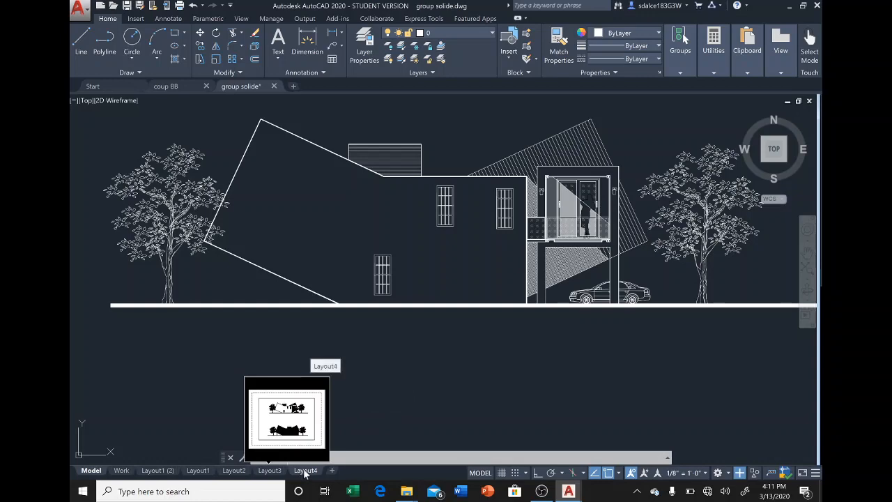
Switch to the Layout4 paper-space sheet showing the hatched elevation.
left_click(305, 470)
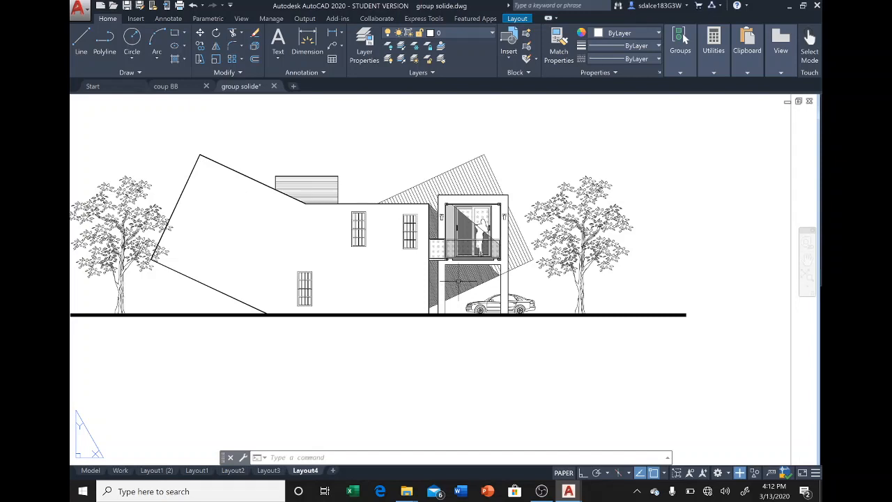
mouse_move(460, 282)
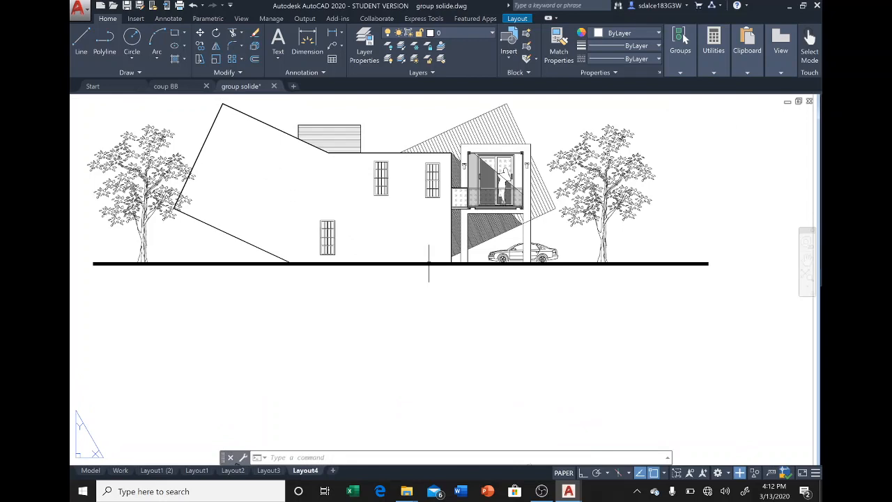
mouse_move(429, 272)
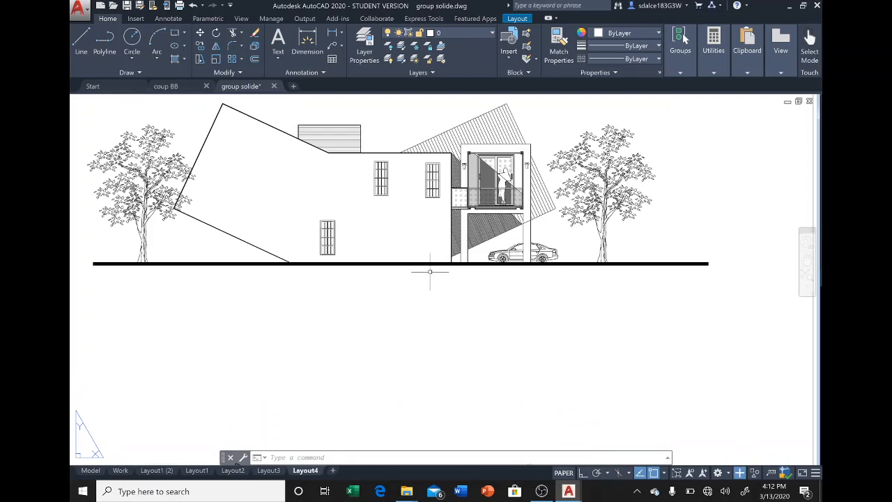
mouse_move(418, 232)
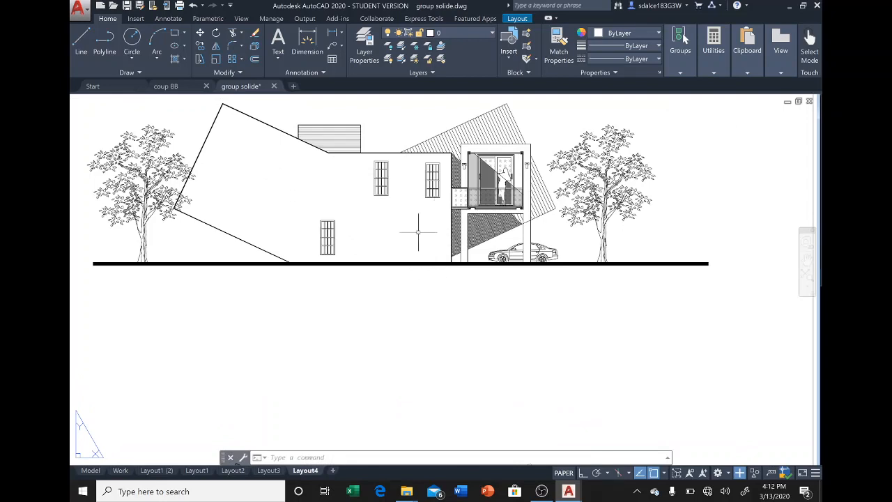